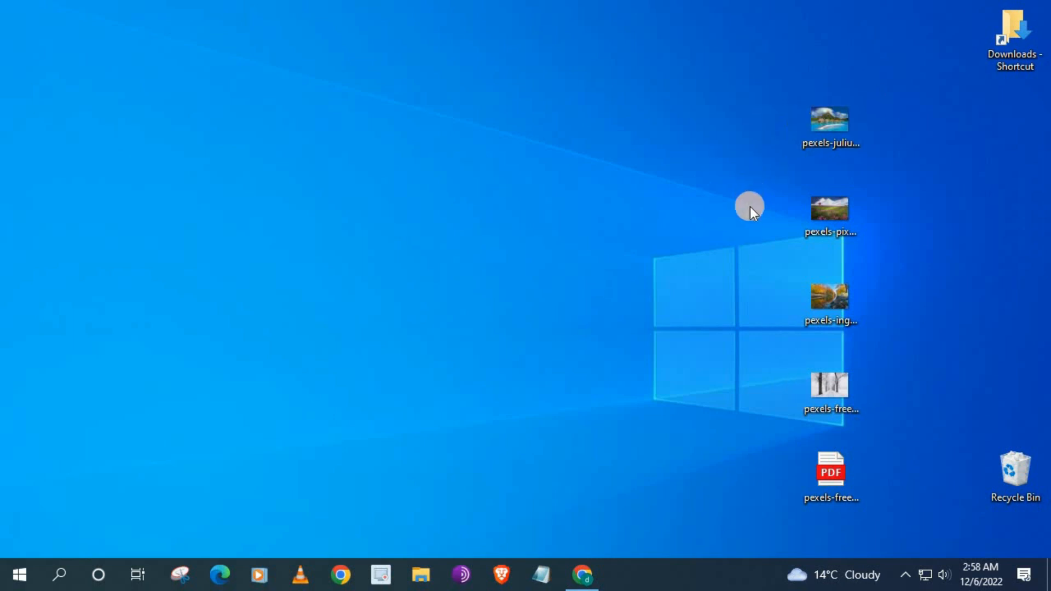
mouse_move(874, 167)
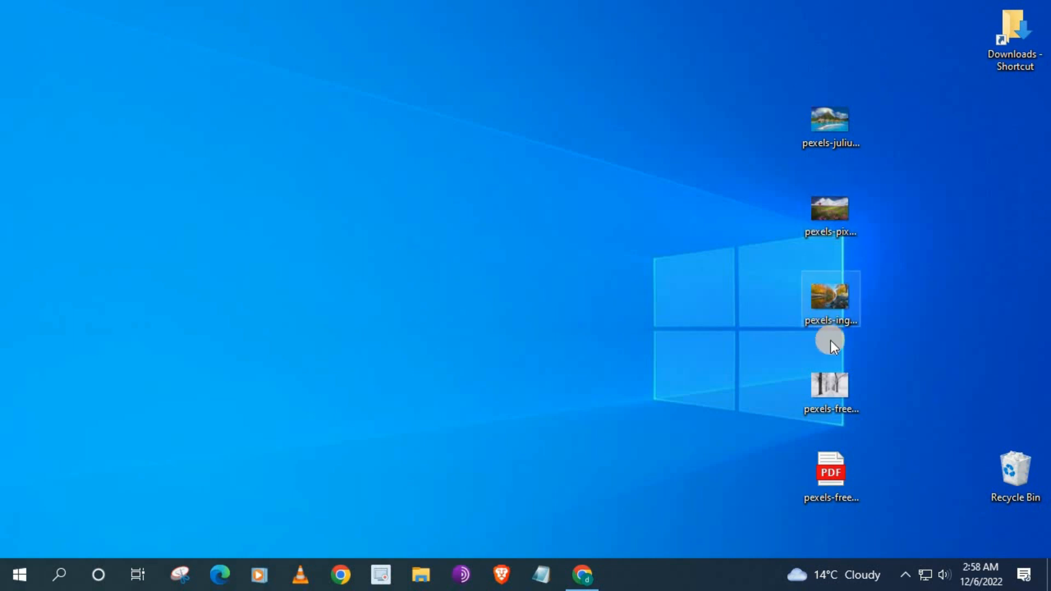
Step: Open the autumn river and other landscape photos in Photos, then select the old PDF
double_click(830, 299)
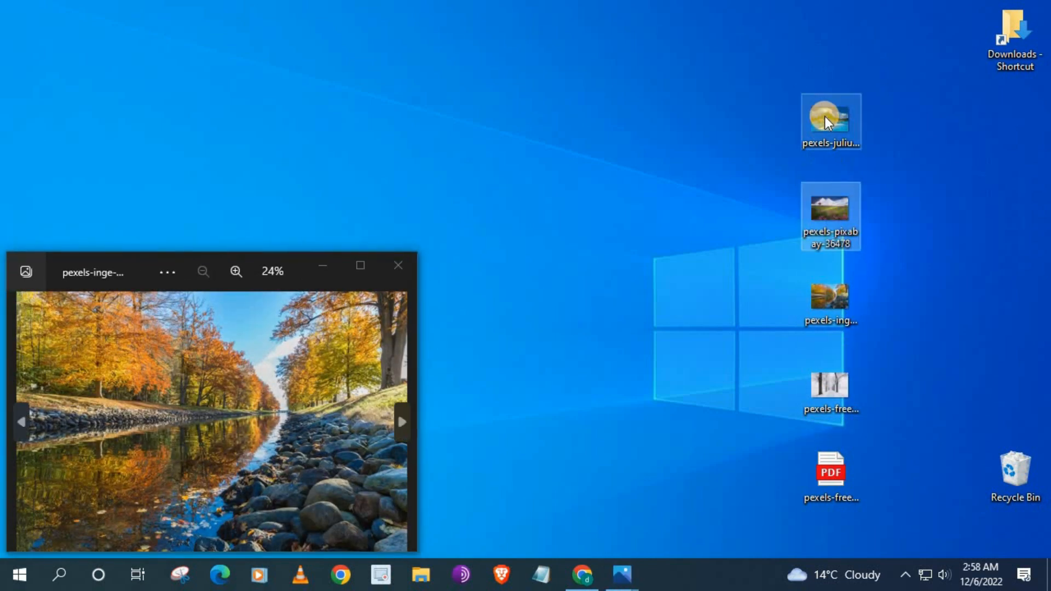
double_click(830, 121)
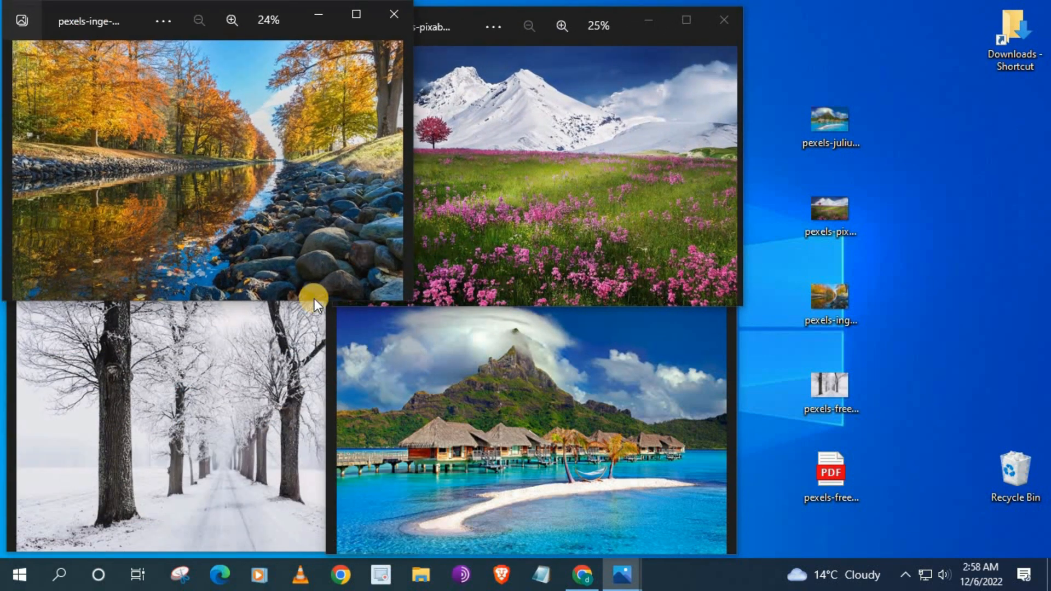
click(831, 472)
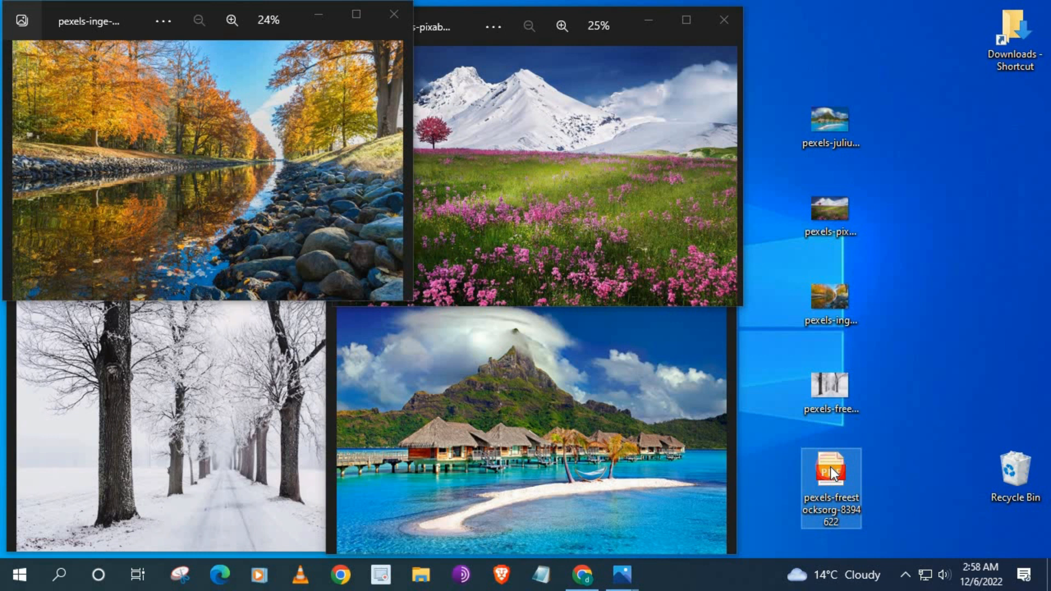
Step: View the earlier four-page photo PDF in Edge, then close it
double_click(831, 469)
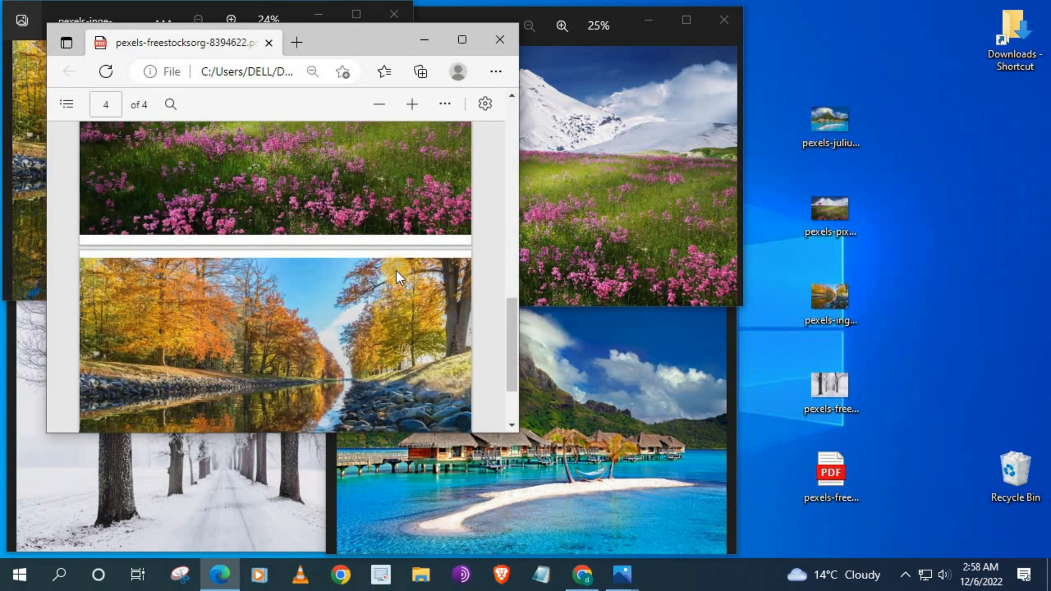
scroll(down, 3)
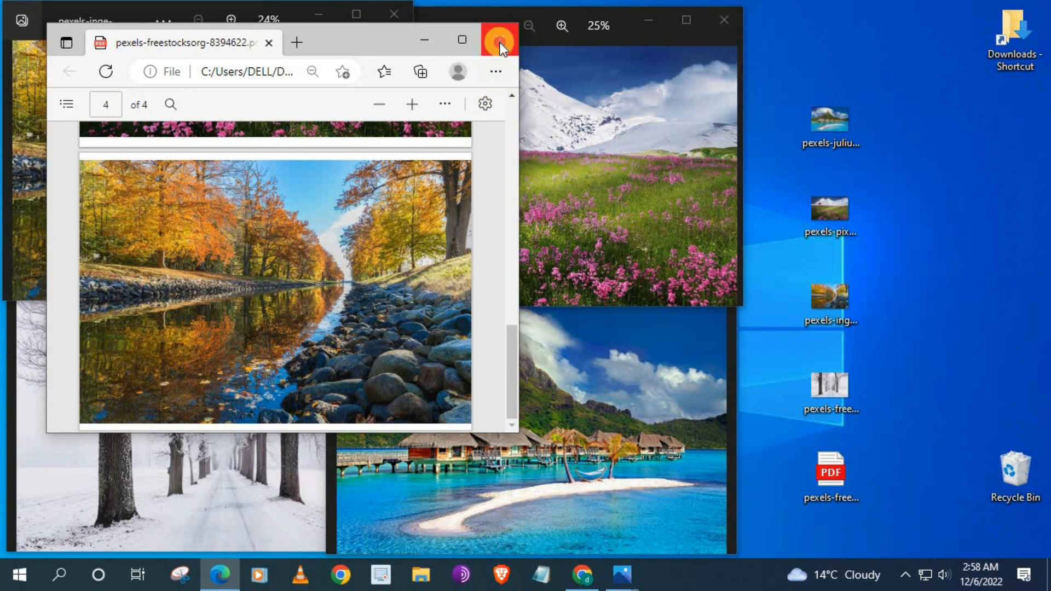
click(500, 40)
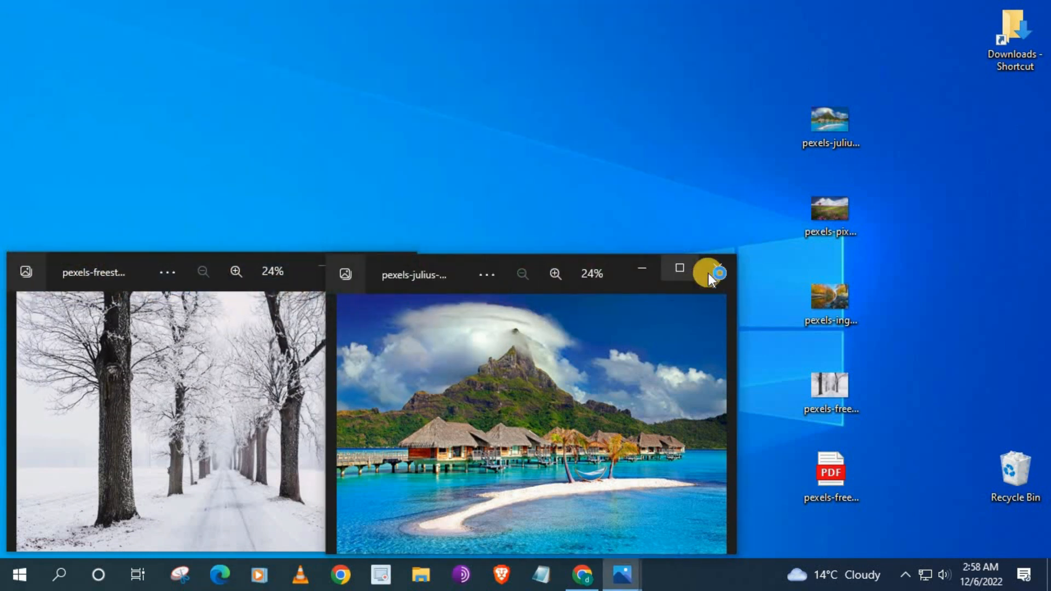
Step: Close the island photo, go to ilovepdf in Chrome, and scroll to the tools grid
click(709, 272)
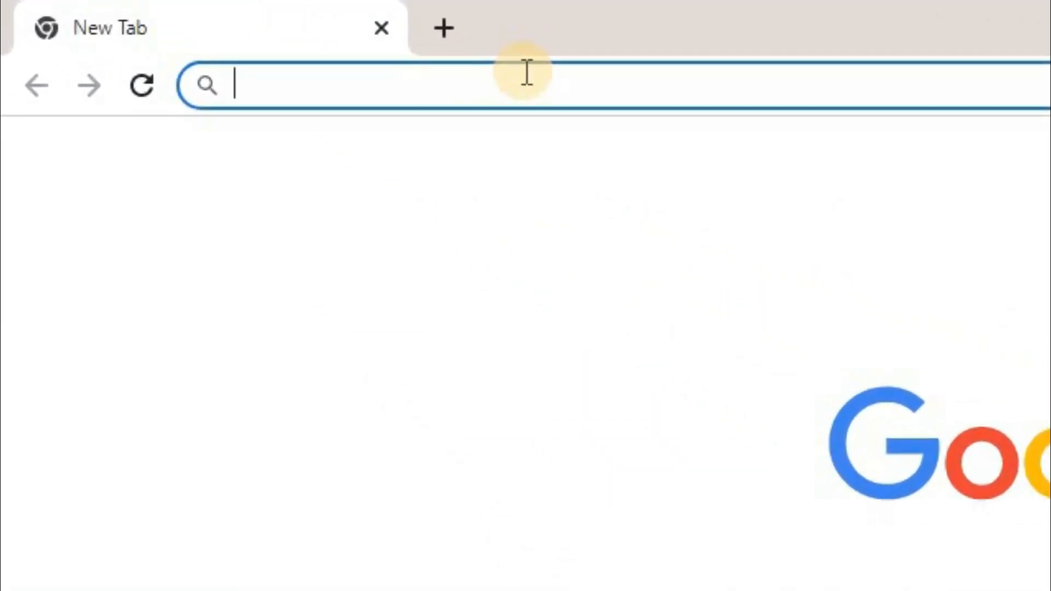
text(ilovepdf.com)
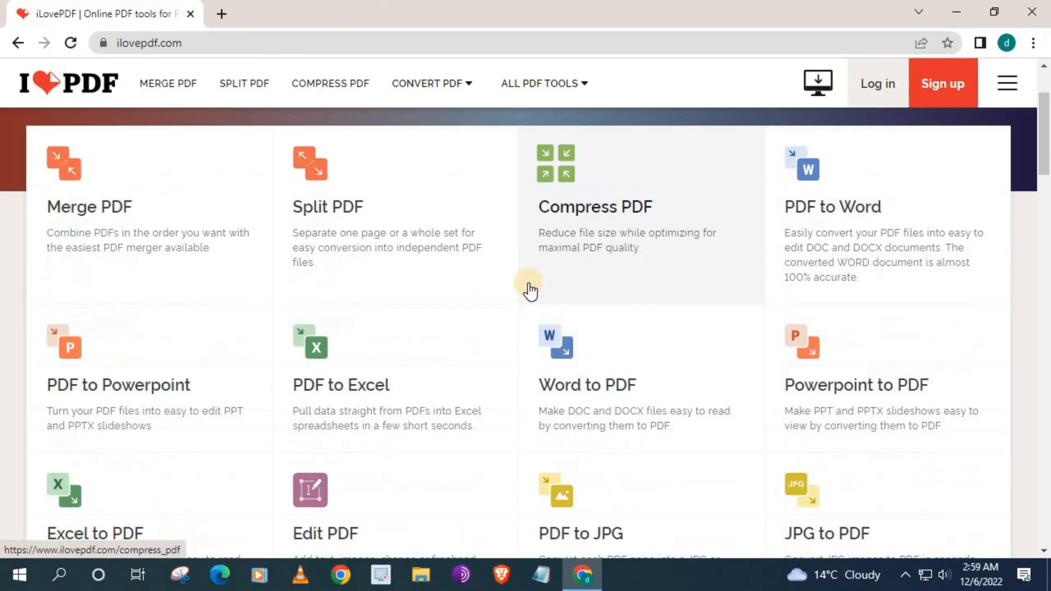
scroll(down, 3)
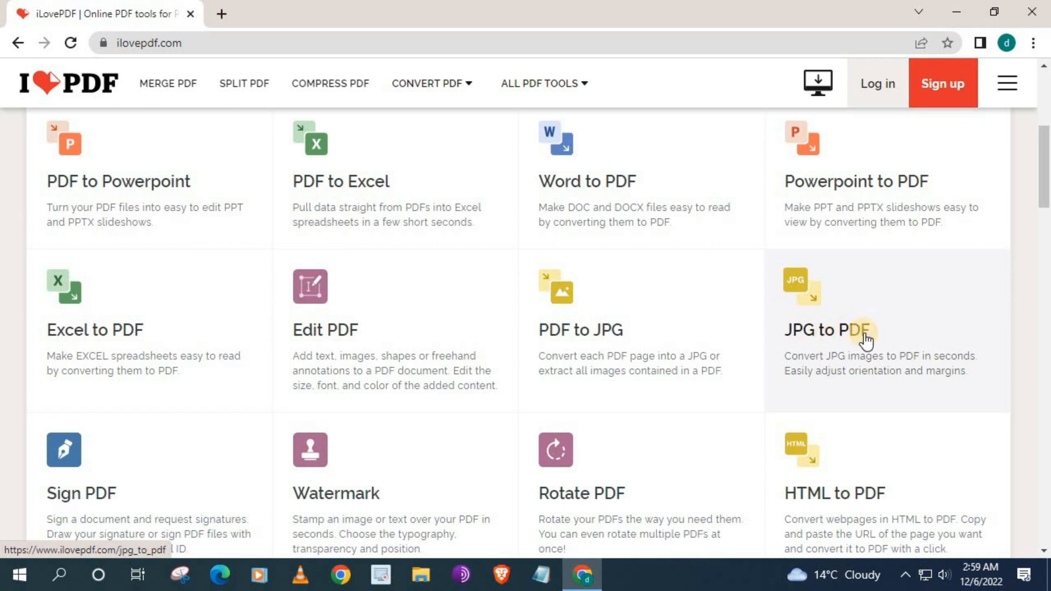
Step: Open JPG to PDF with the four landscape photos and maximise Chrome
click(831, 330)
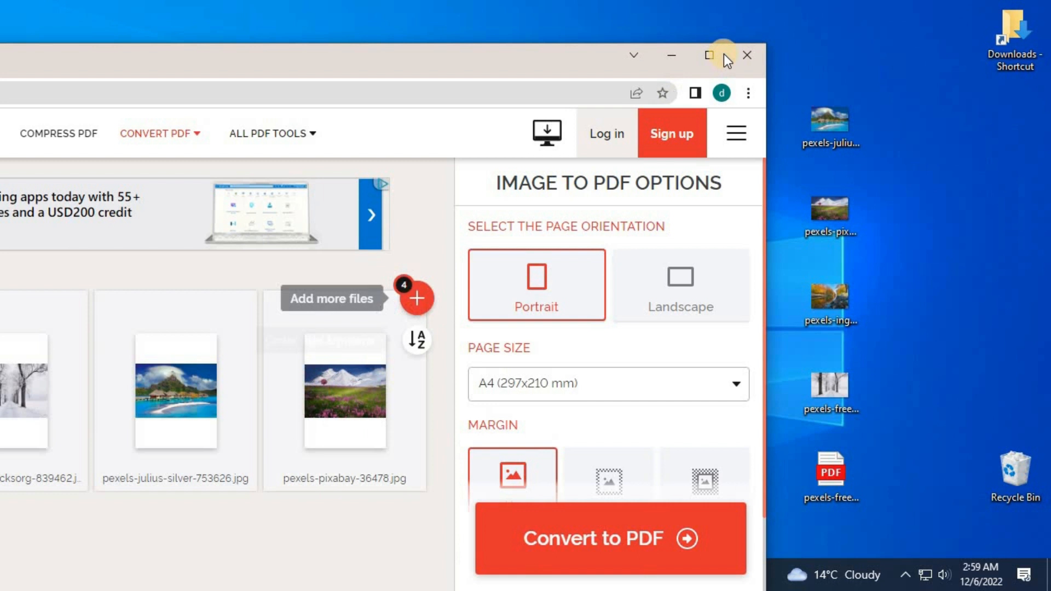
click(710, 56)
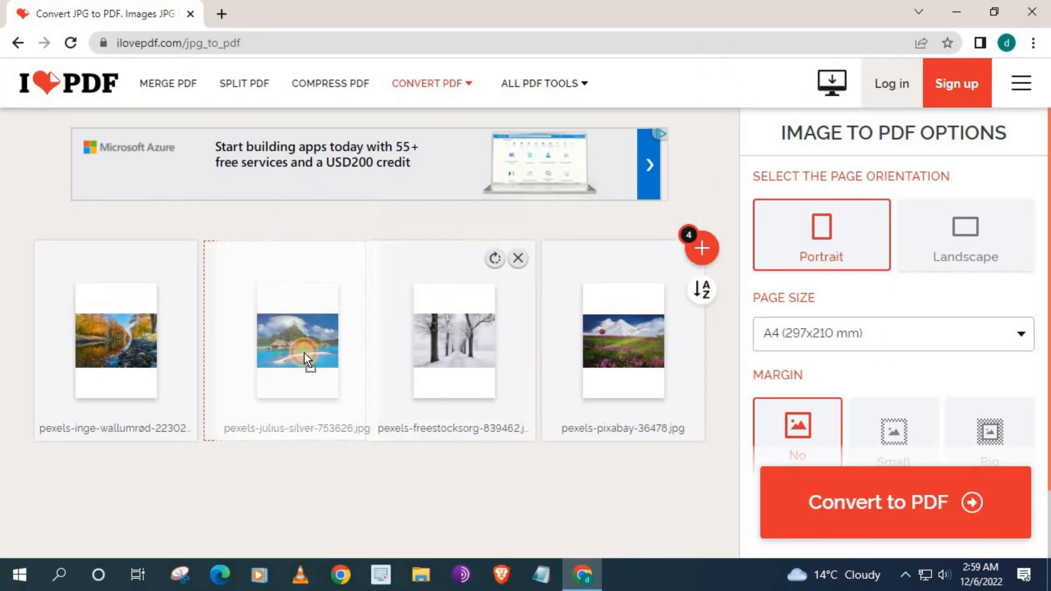
Step: Move the island photo first, choose Landscape orientation, and convert to one PDF
drag(297, 346, 115, 346)
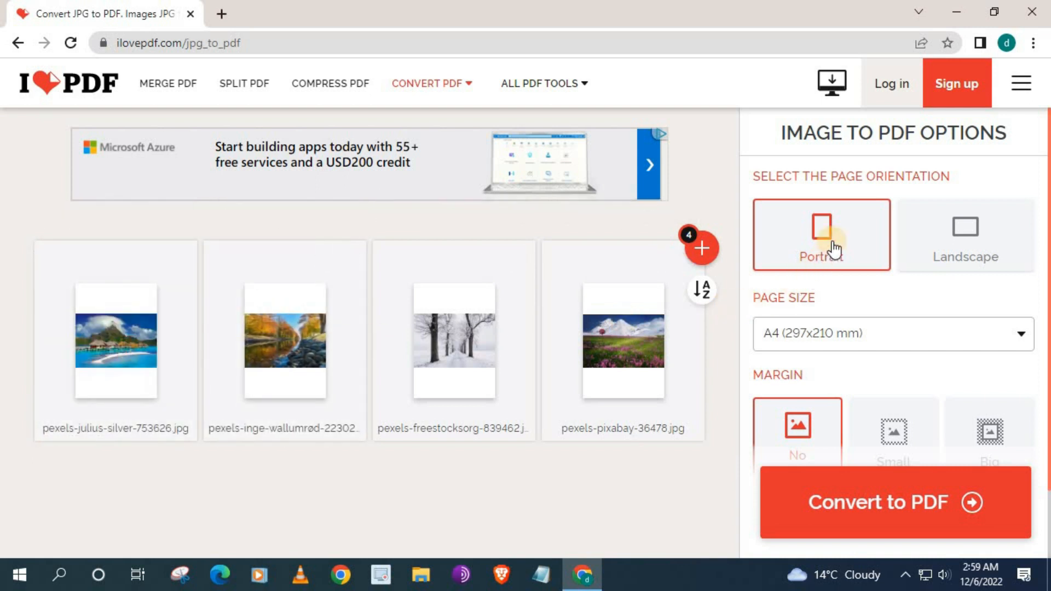
mouse_move(907, 238)
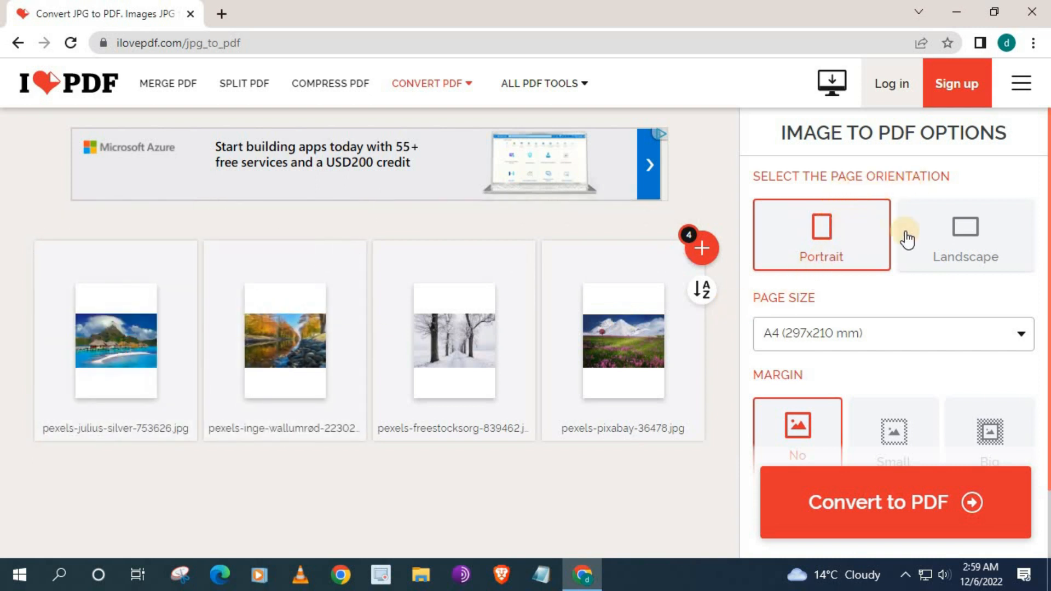
click(965, 236)
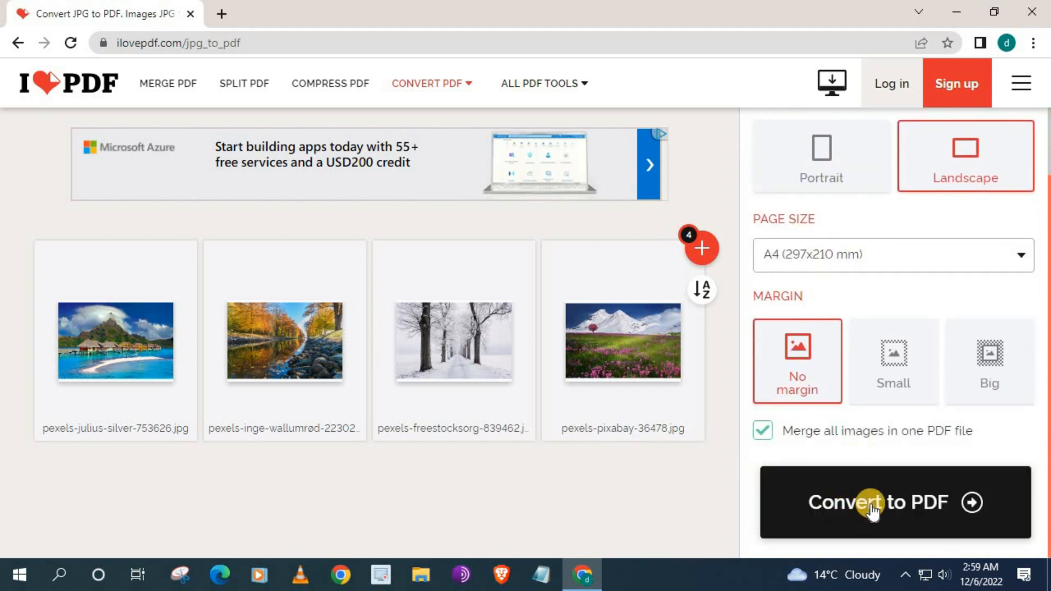
click(879, 502)
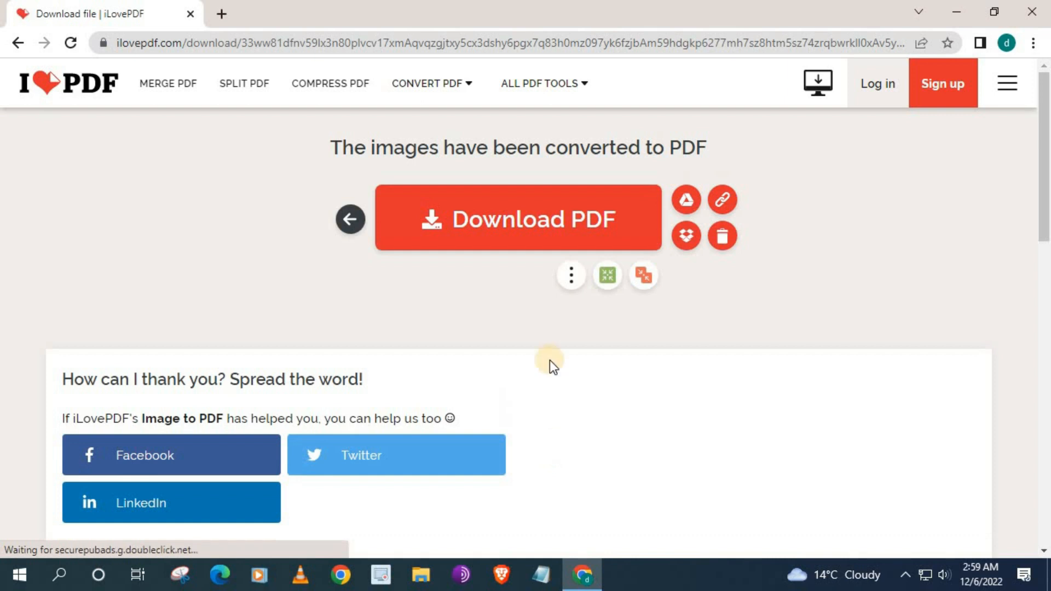
Step: Download the merged PDF, move it from Downloads to the desktop, and open it
click(517, 219)
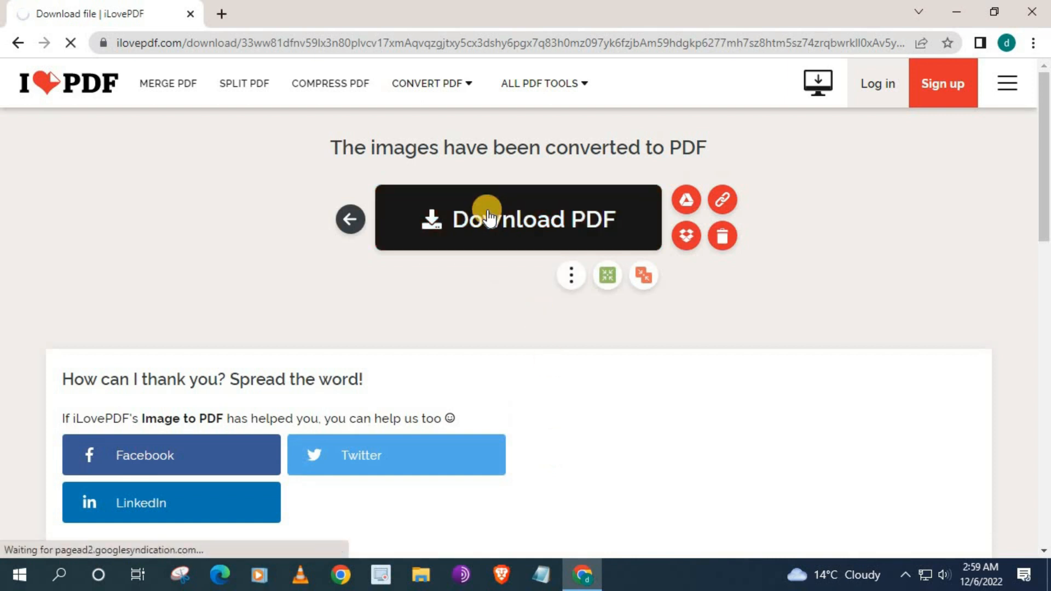
click(517, 219)
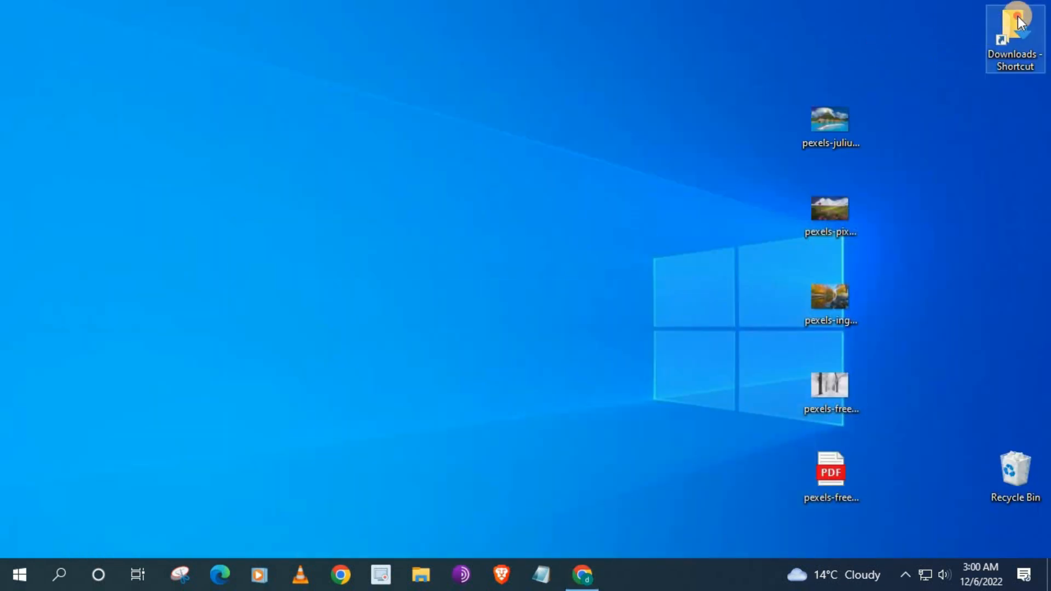
double_click(1014, 30)
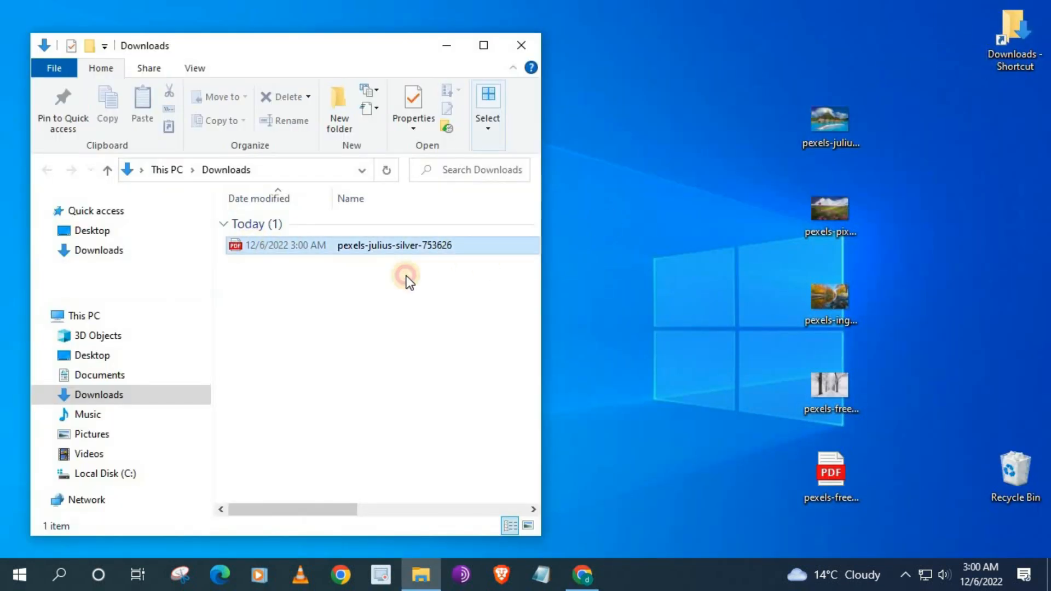
drag(394, 245, 645, 208)
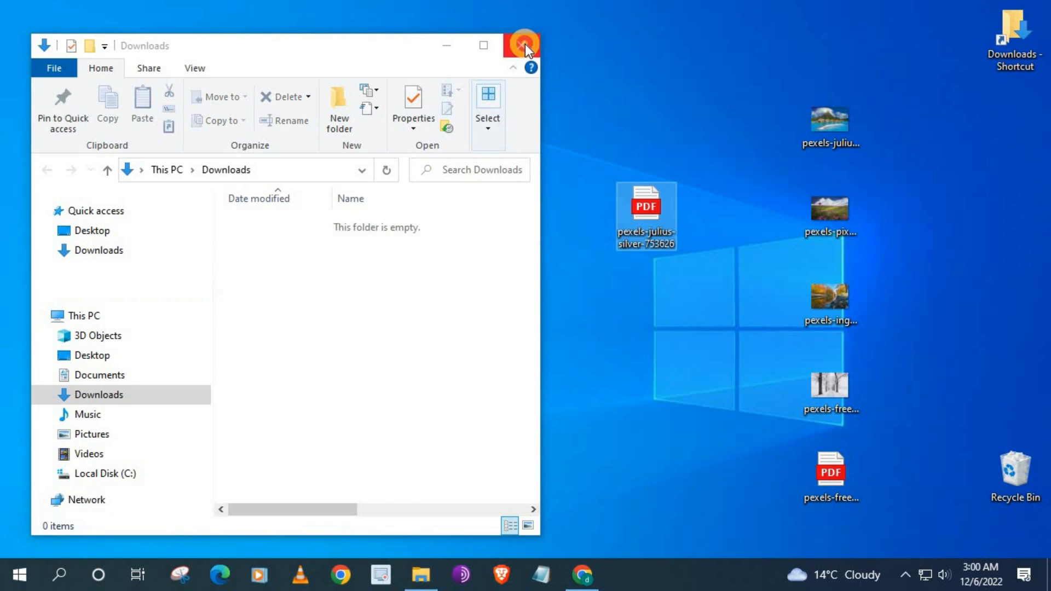
double_click(645, 206)
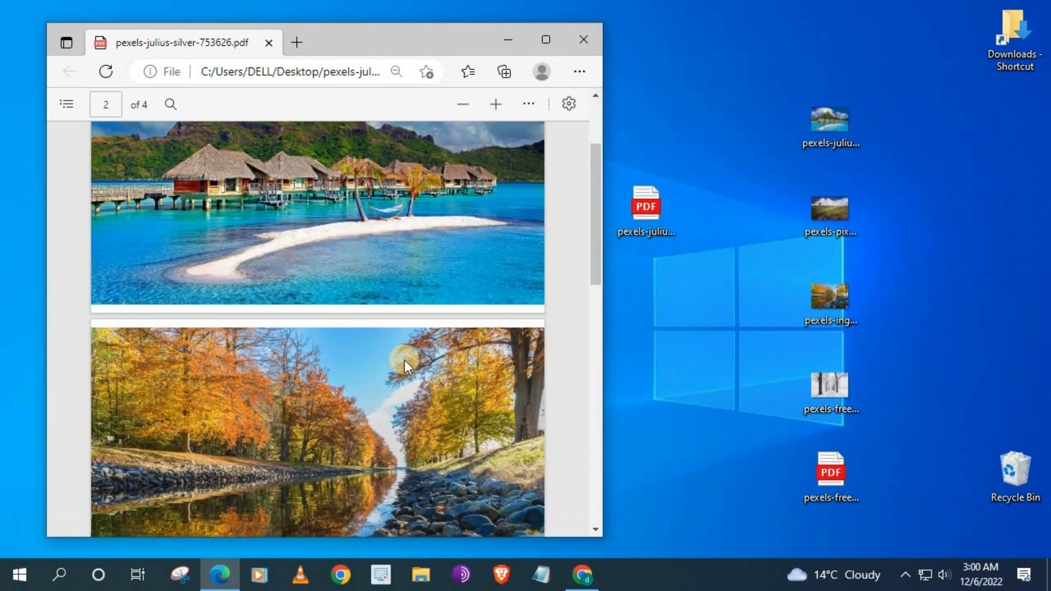
Step: Scroll through the merged PDF to the winter avenue and mountain pages
scroll(down, 3)
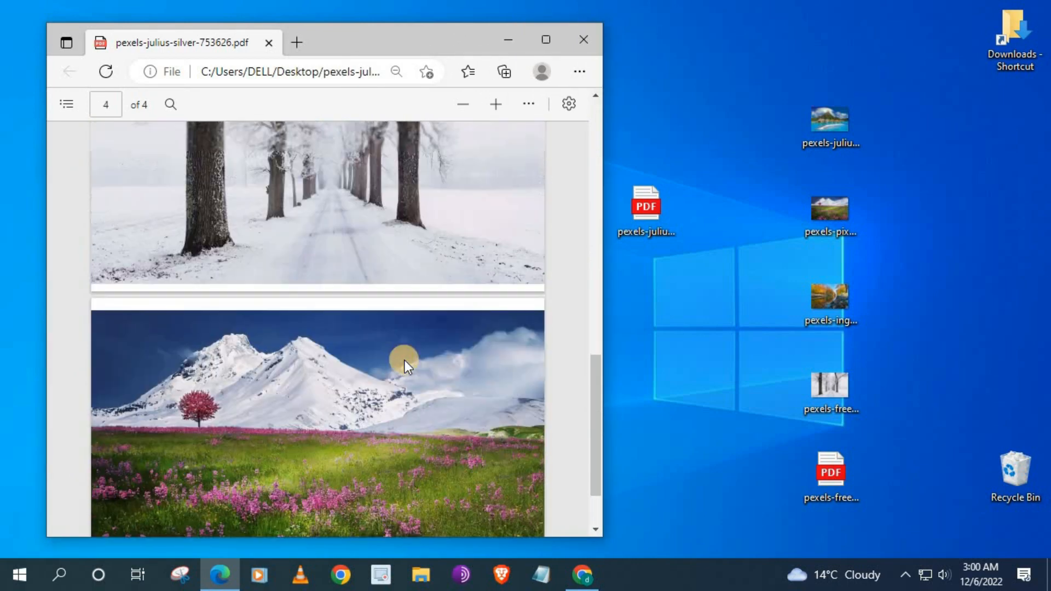